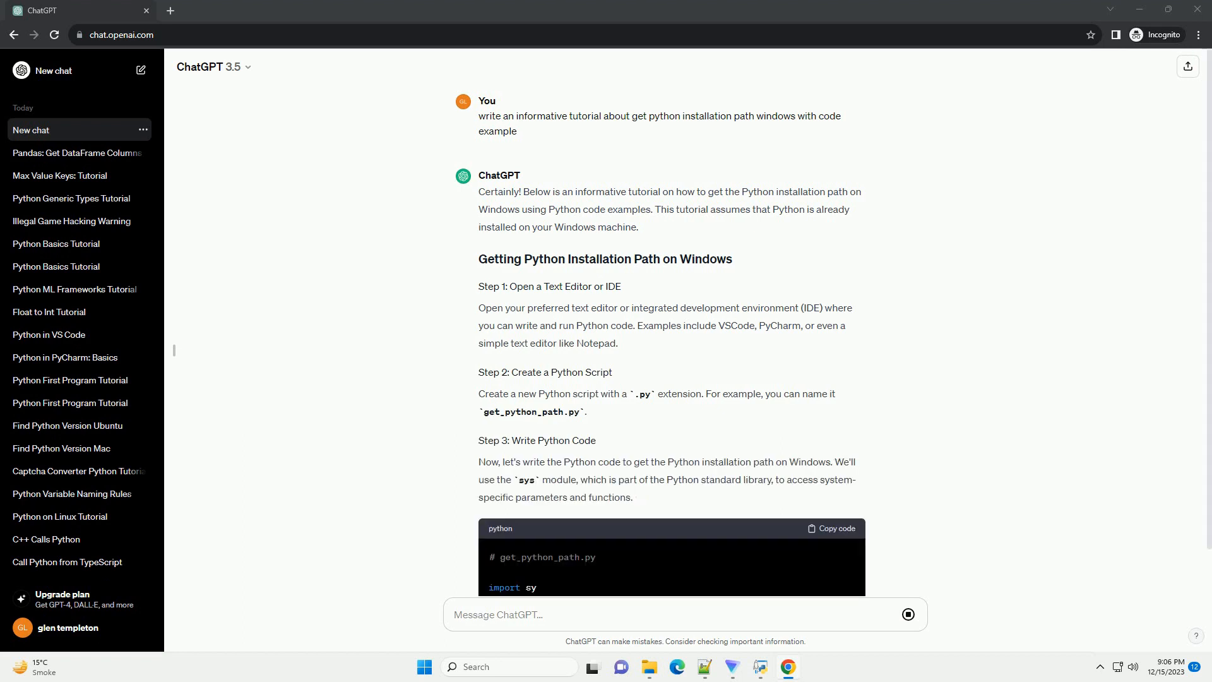
scroll(down, 3)
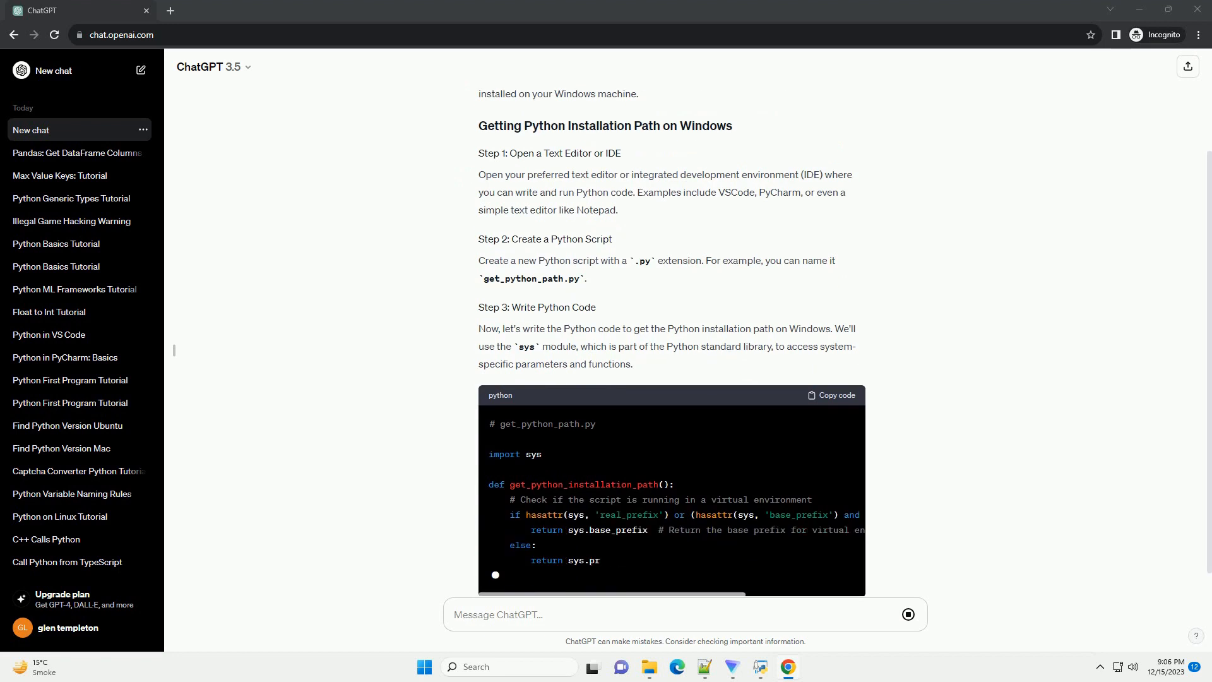
scroll(down, 3)
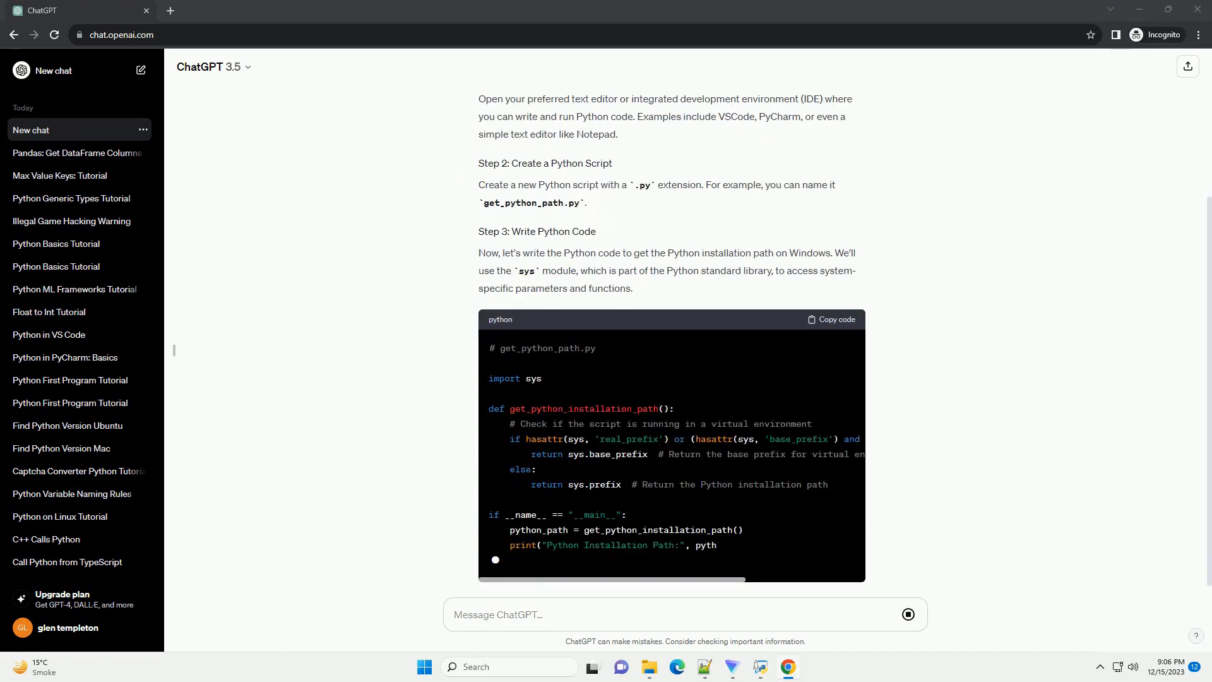
scroll(down, 3)
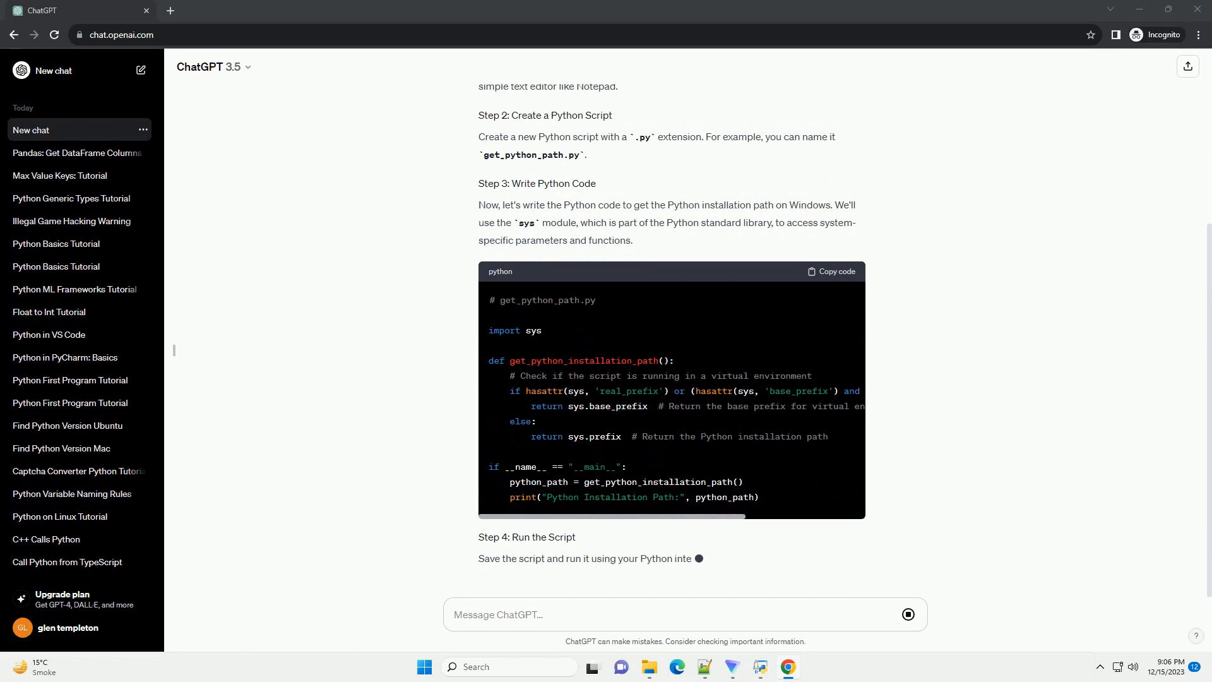
scroll(down, 3)
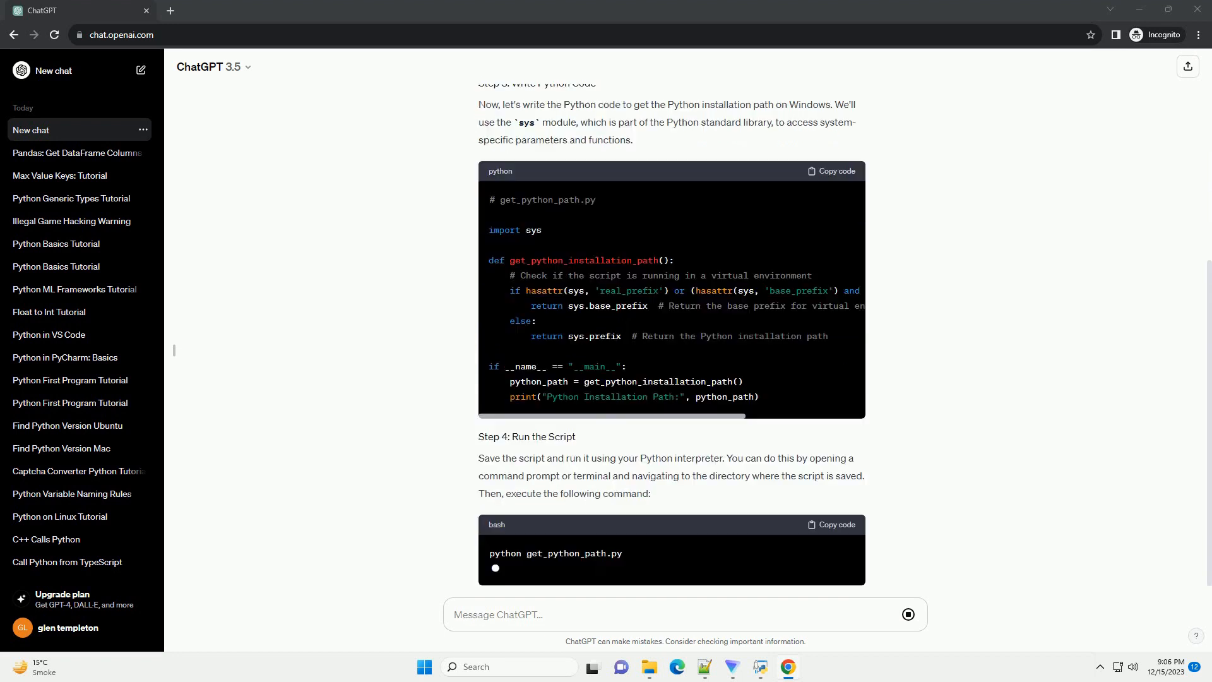
scroll(down, 3)
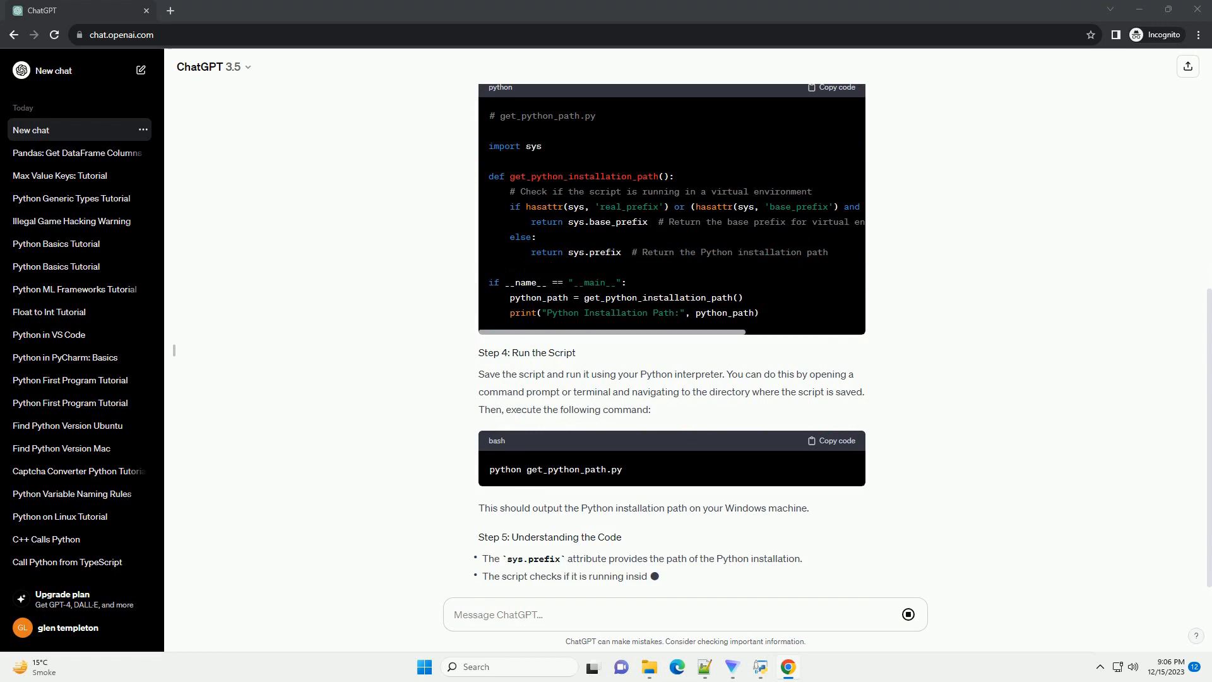
scroll(down, 3)
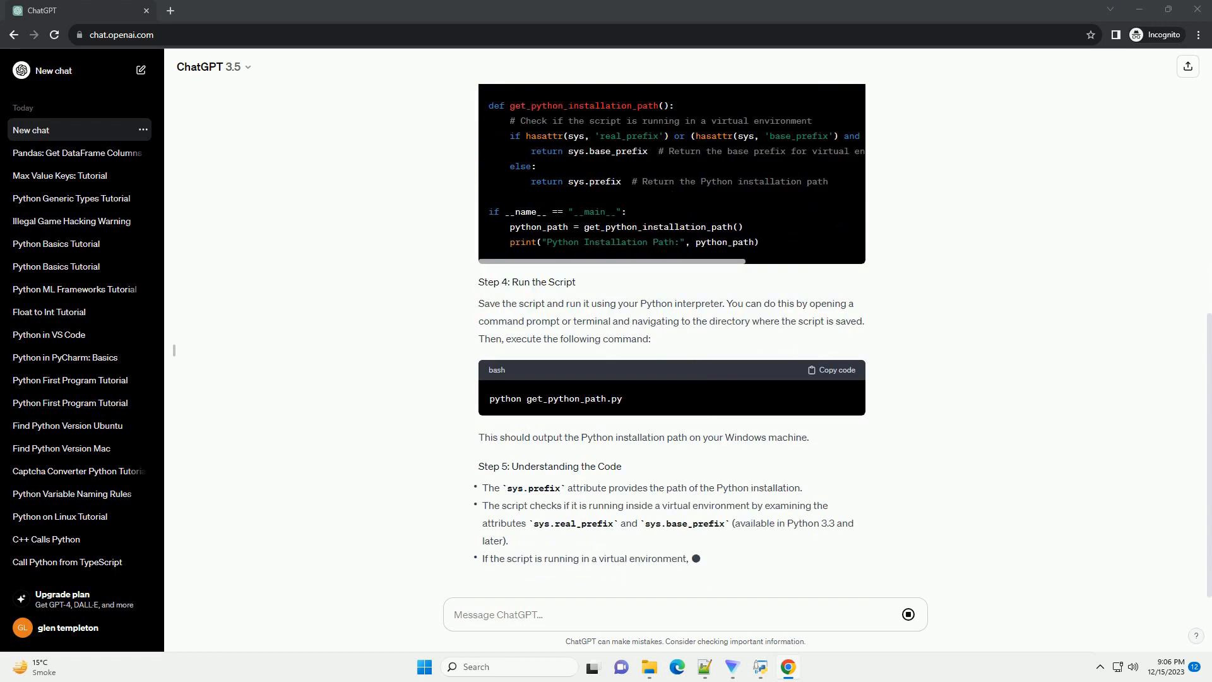